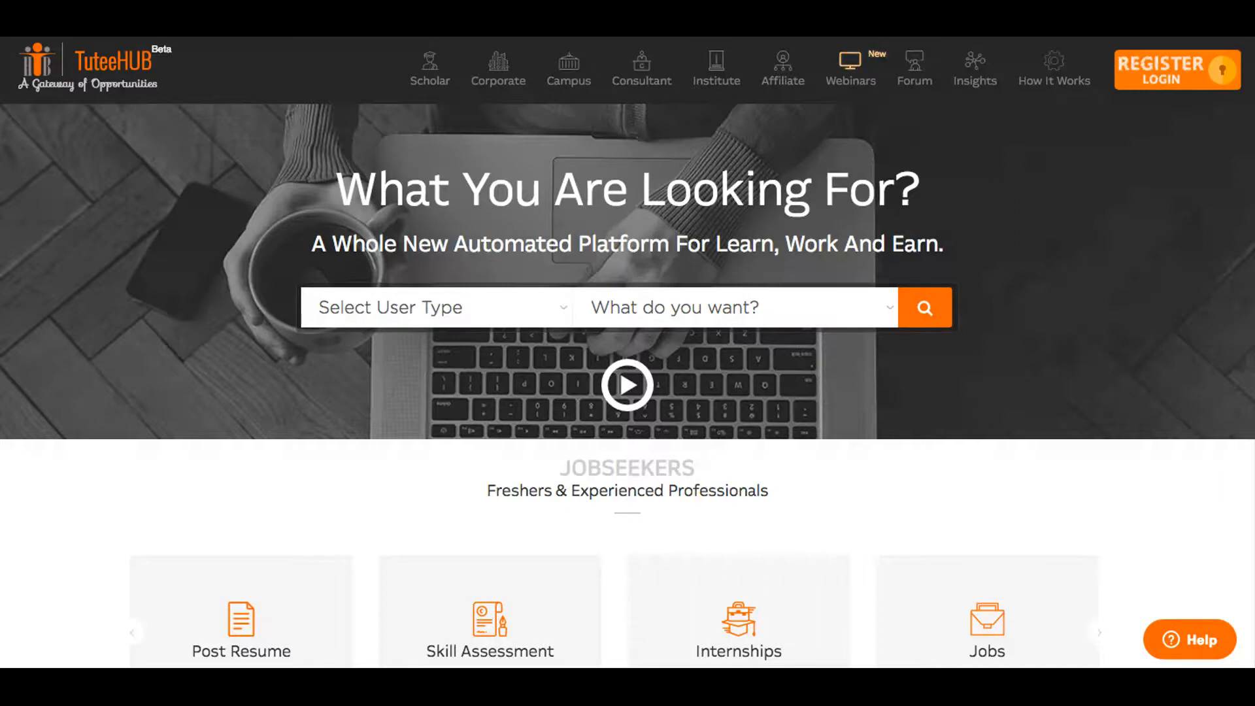
mouse_move(1153, 44)
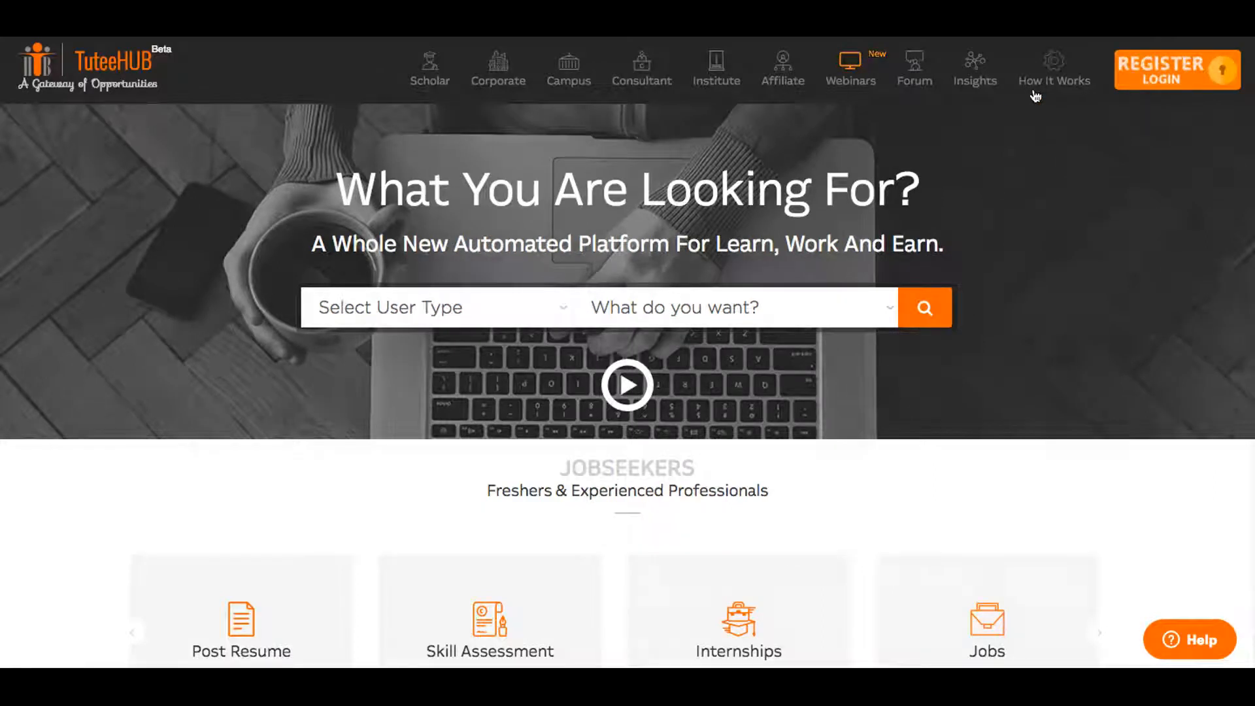
Step: Go from the TuteeHUB home page to the logged-in account dashboard via Register/Login
click(1176, 69)
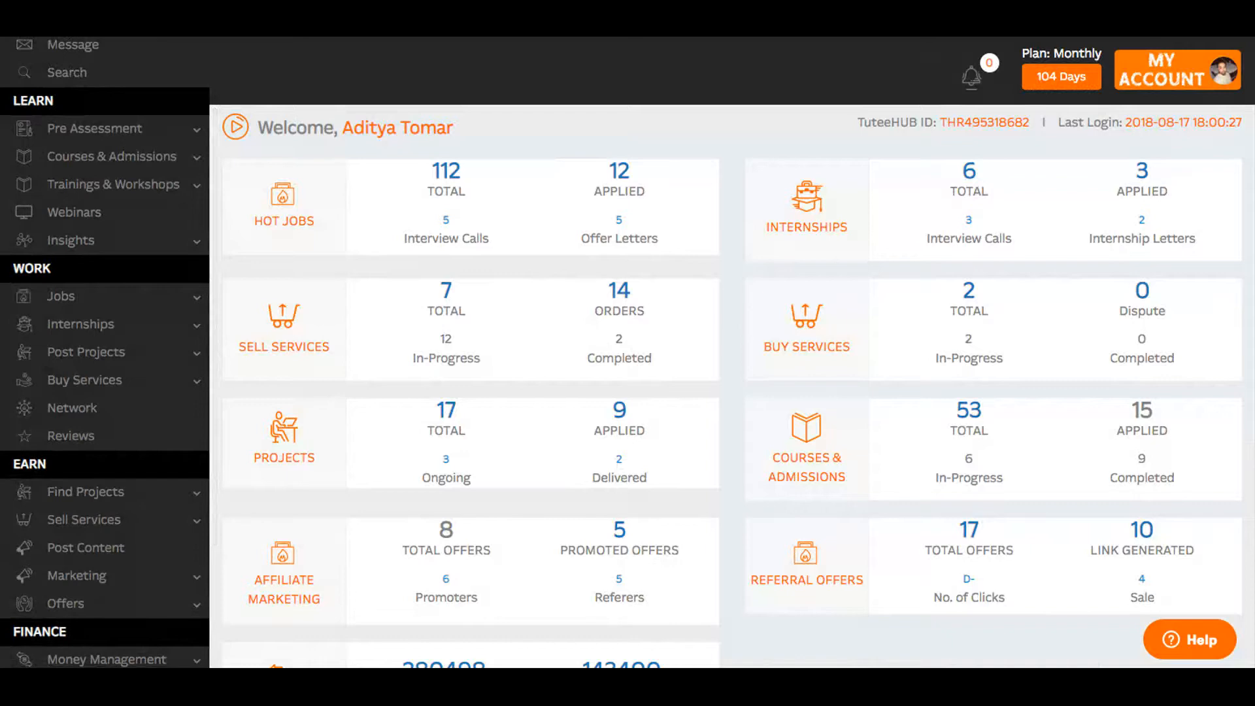
Step: Expand Internships under Work in the sidebar and view the All Internships listing
click(79, 324)
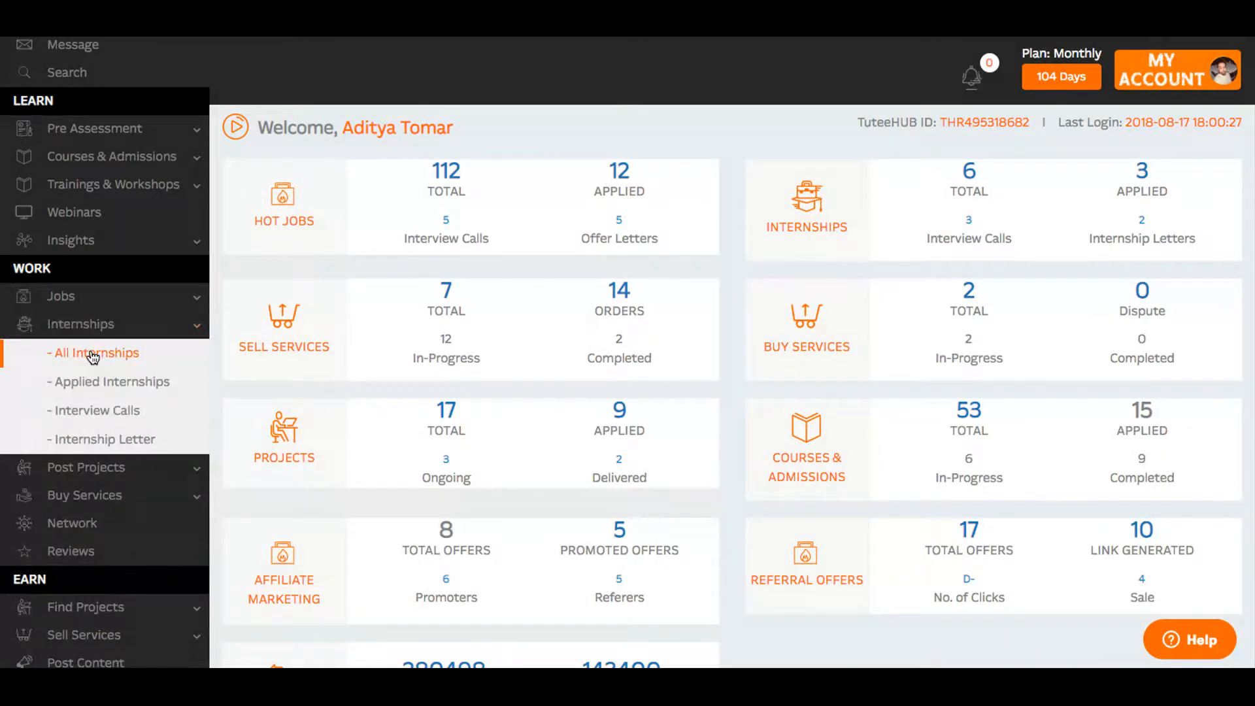
click(94, 352)
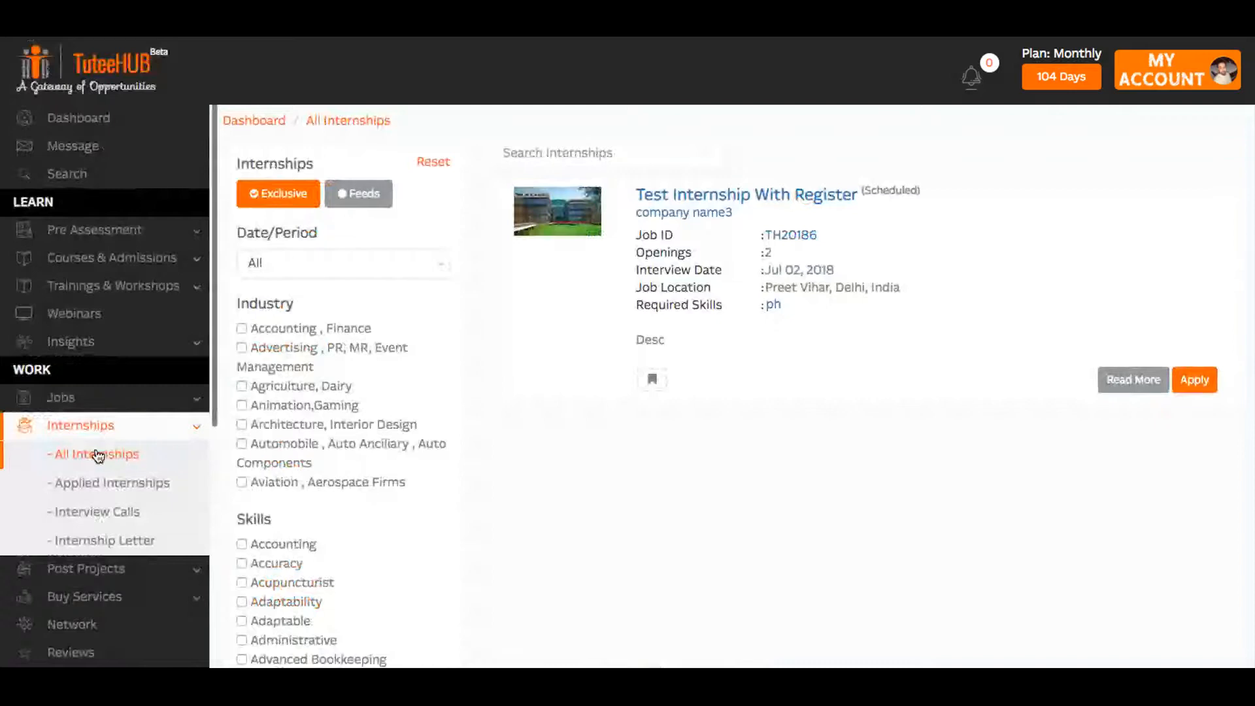
scroll(down, 3)
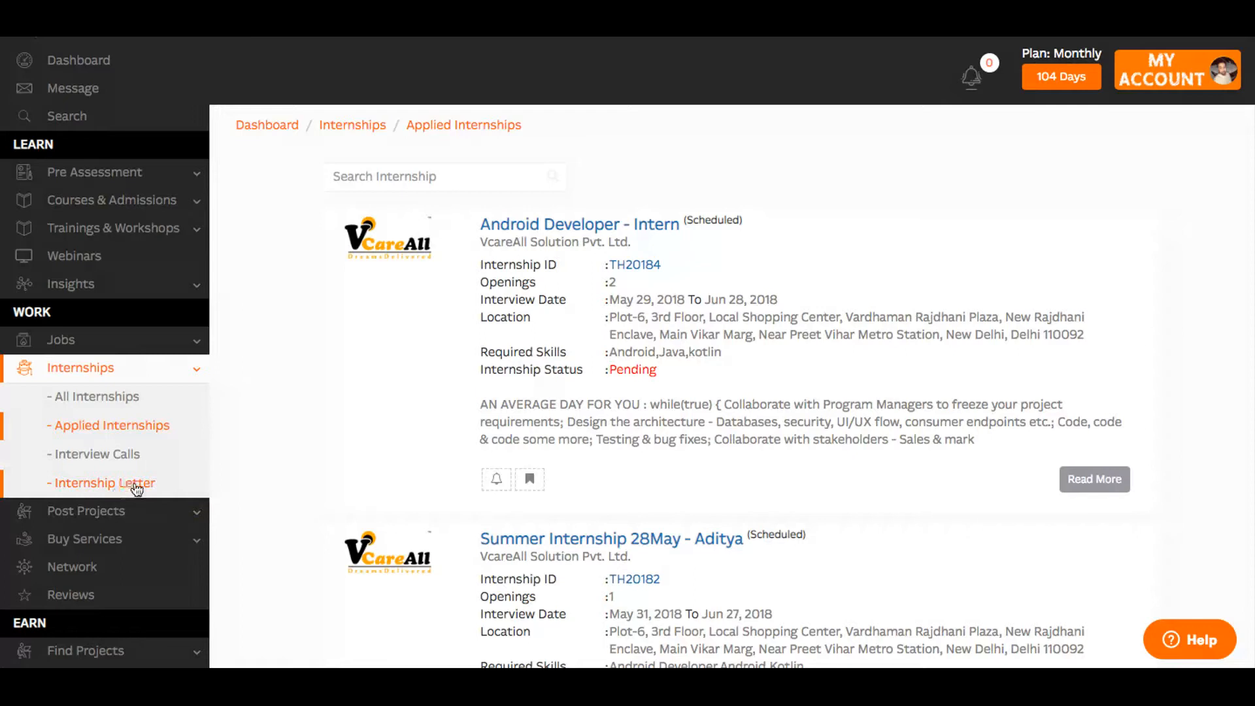
mouse_move(389, 551)
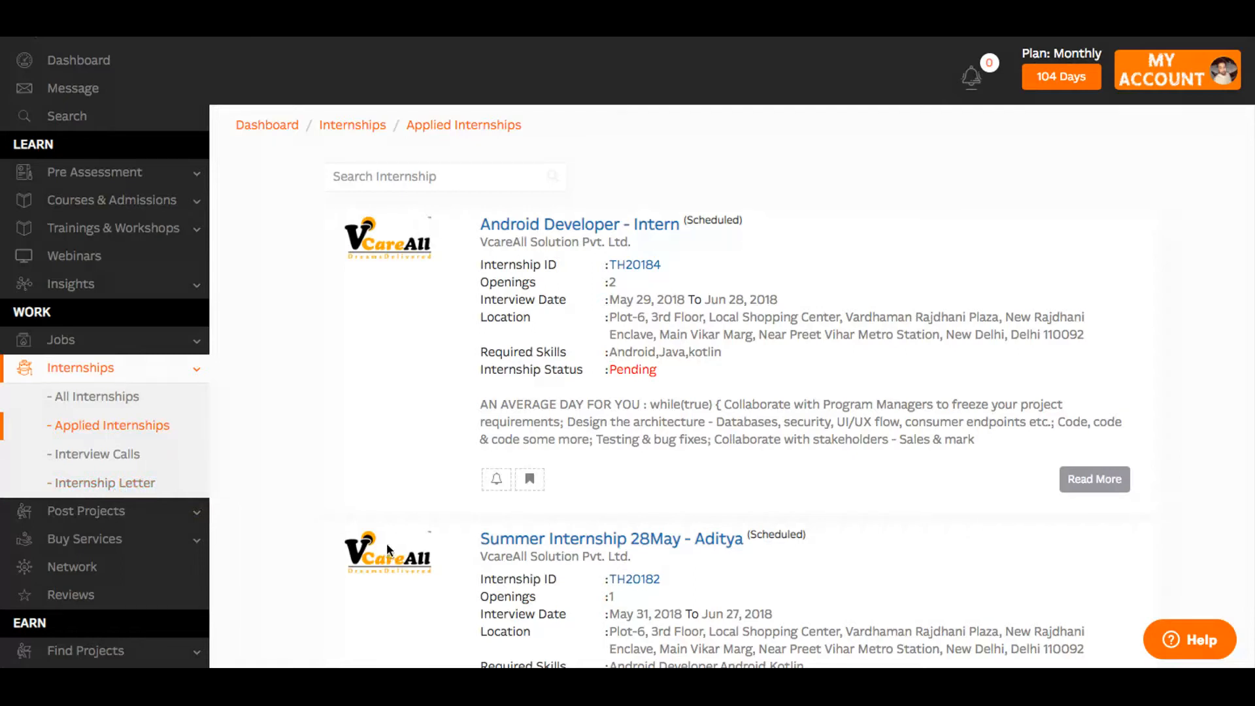